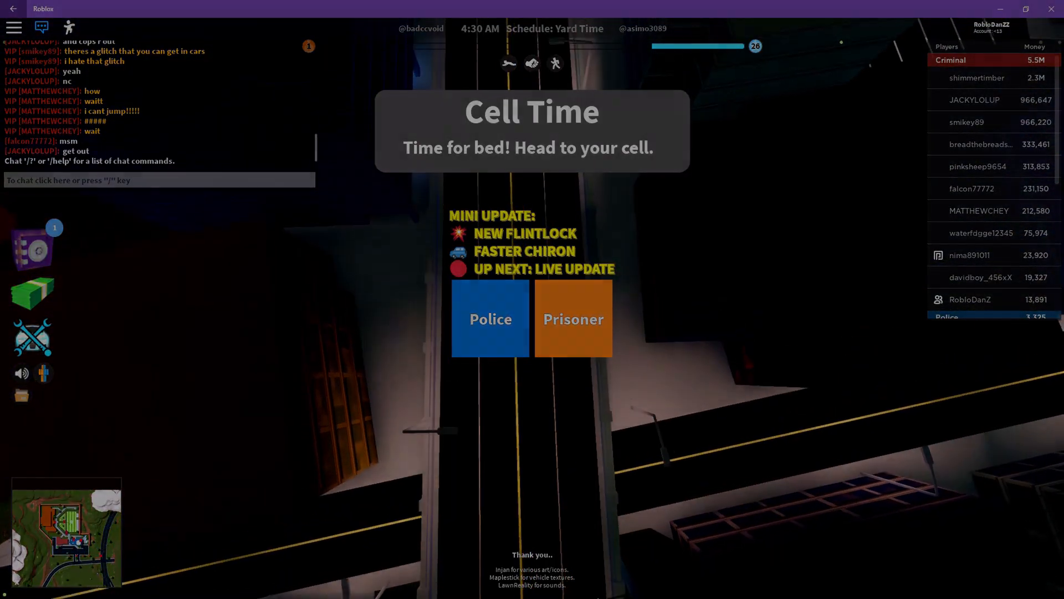
- Join Jailbreak on the police team and head to the police station entrance
{"action": "left_click", "coordinate": [573, 320]}
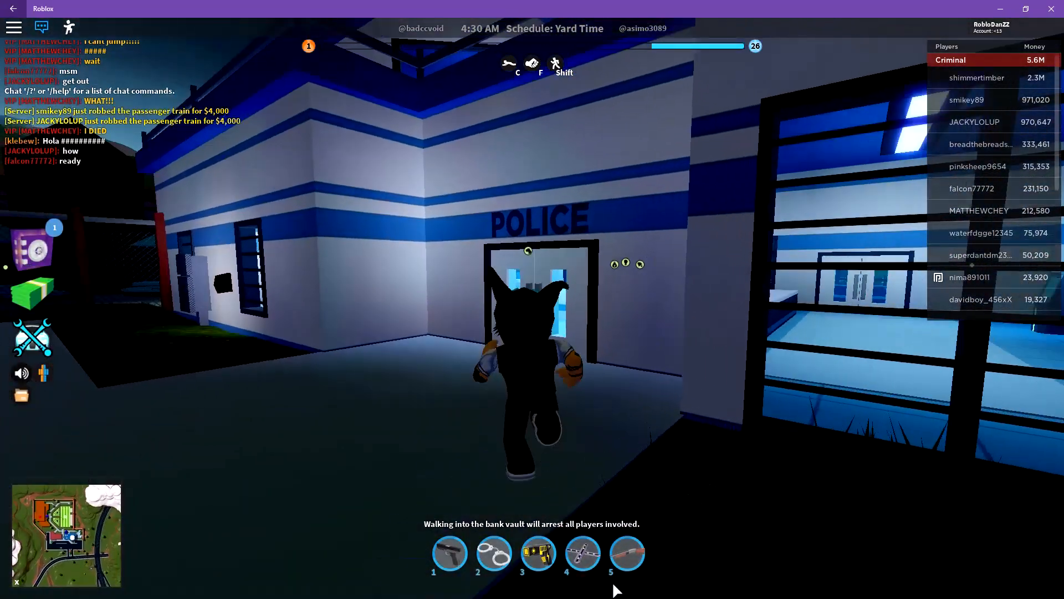
- Walk out of the station to grab the helicopter rope with the shotgun equipped
{"action": "key", "text": "w"}
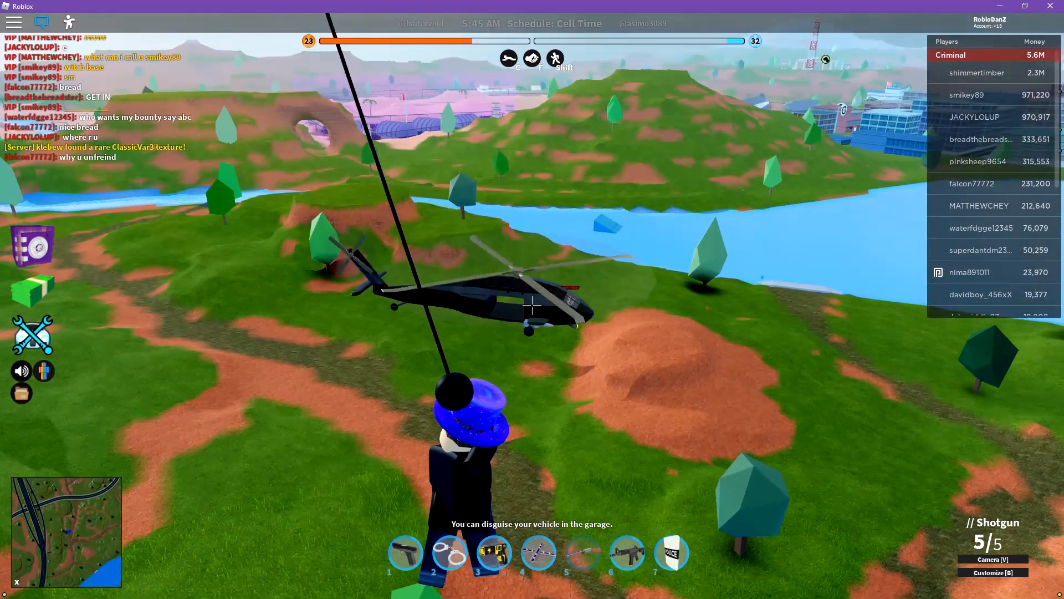
- Fire the shotgun and then the rifle at the criminal's black helicopter
{"action": "left_click", "coordinate": [532, 317]}
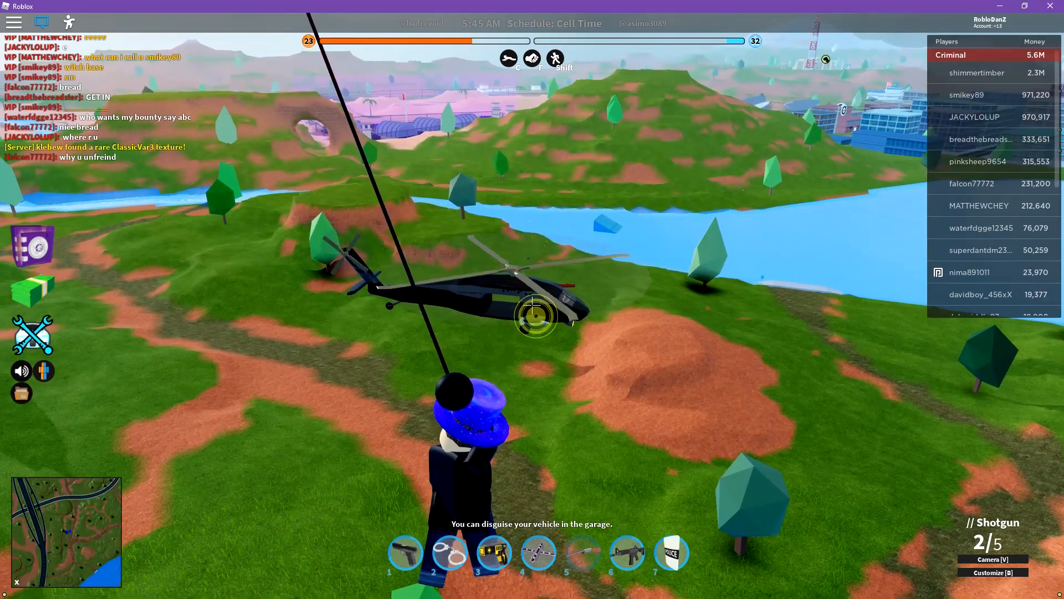
{"action": "left_click", "coordinate": [533, 320]}
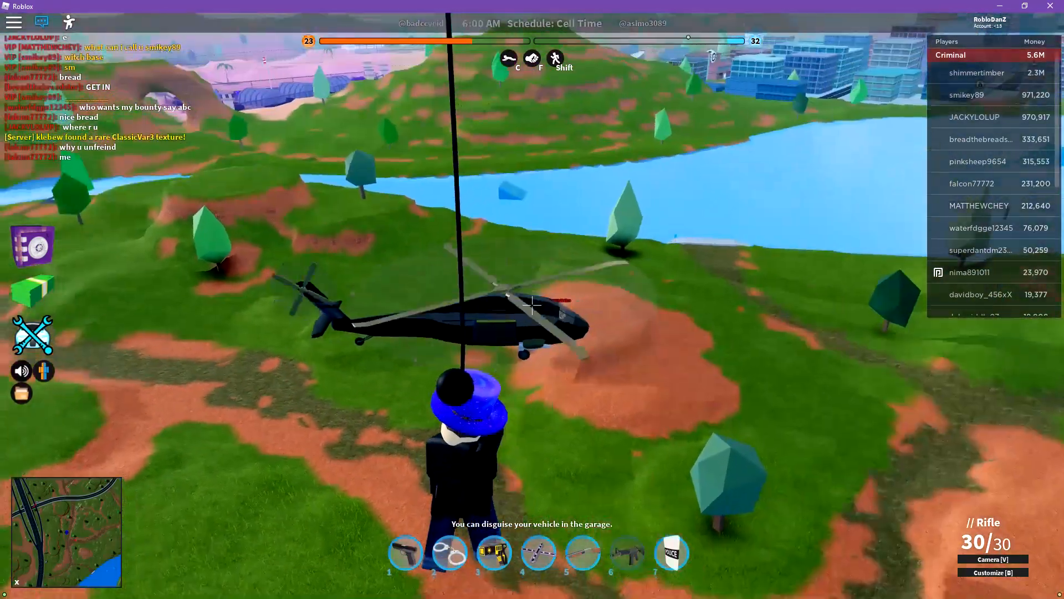
{"action": "left_click", "coordinate": [532, 306]}
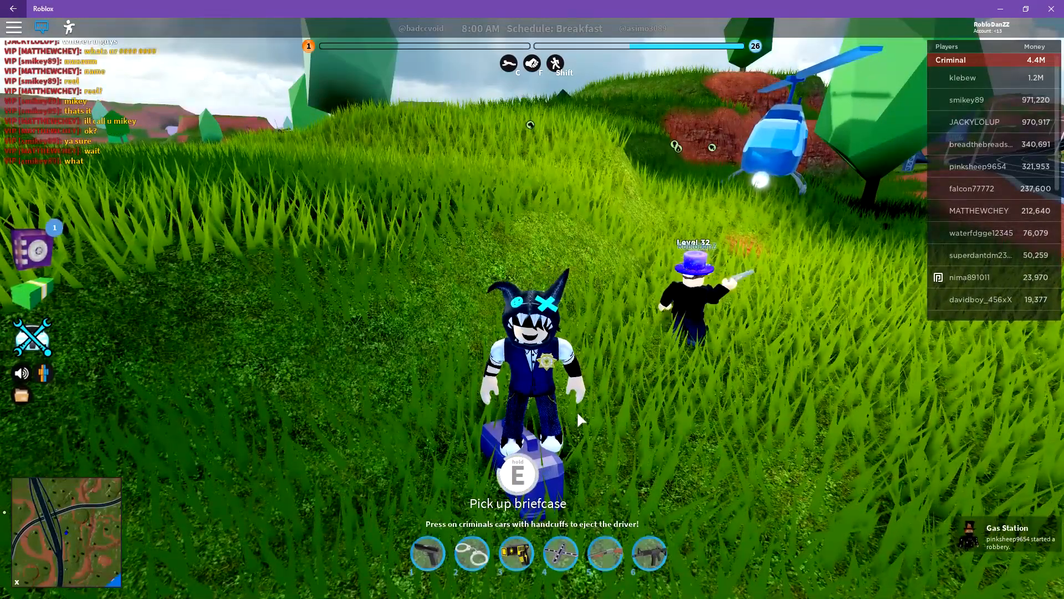
{"action": "key", "text": "e"}
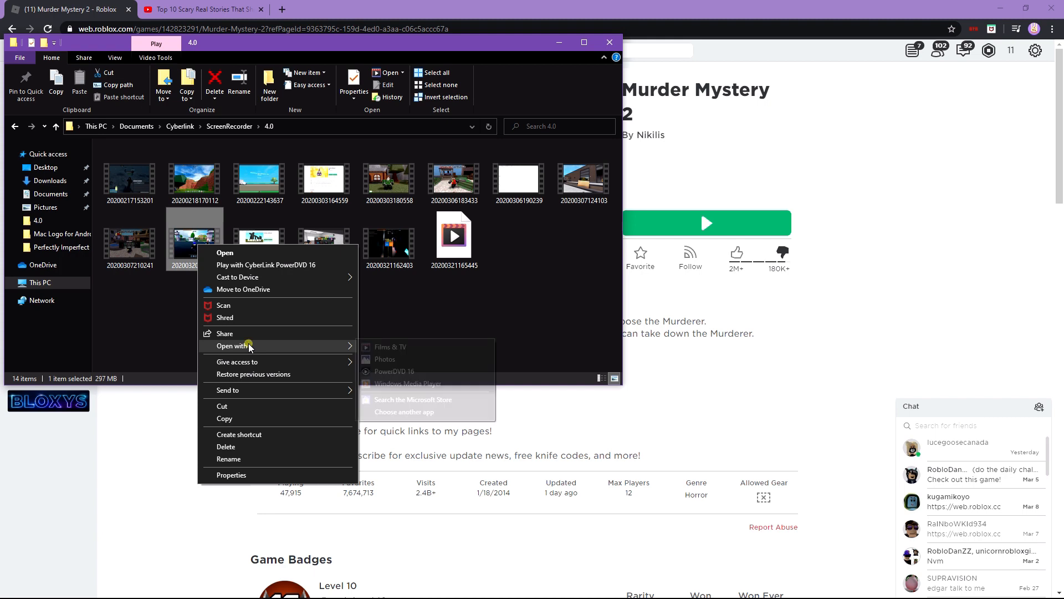
{"action": "mouse_move", "coordinate": [413, 386]}
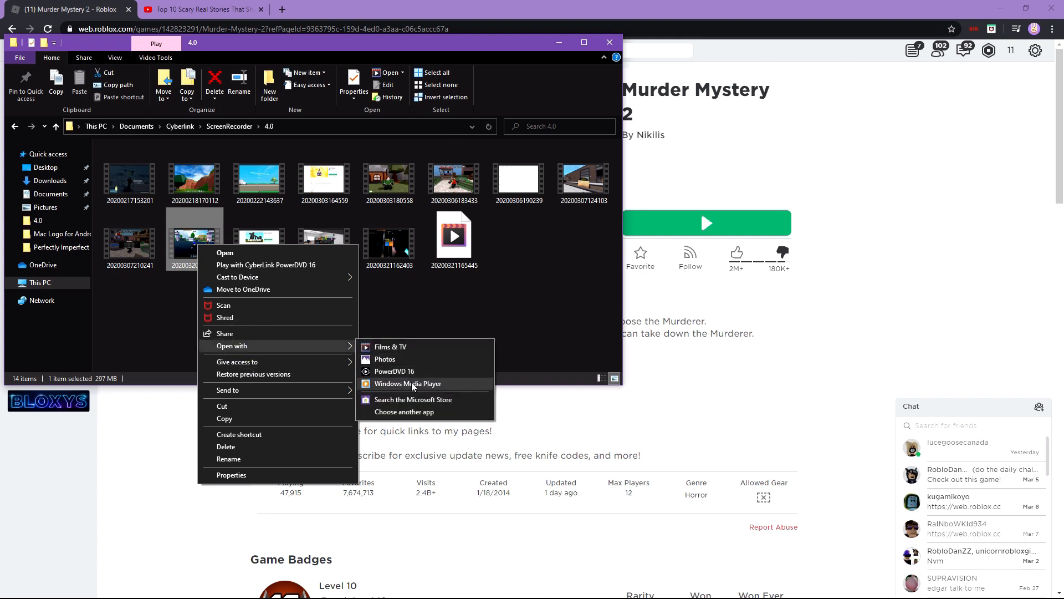
{"action": "mouse_move", "coordinate": [403, 370]}
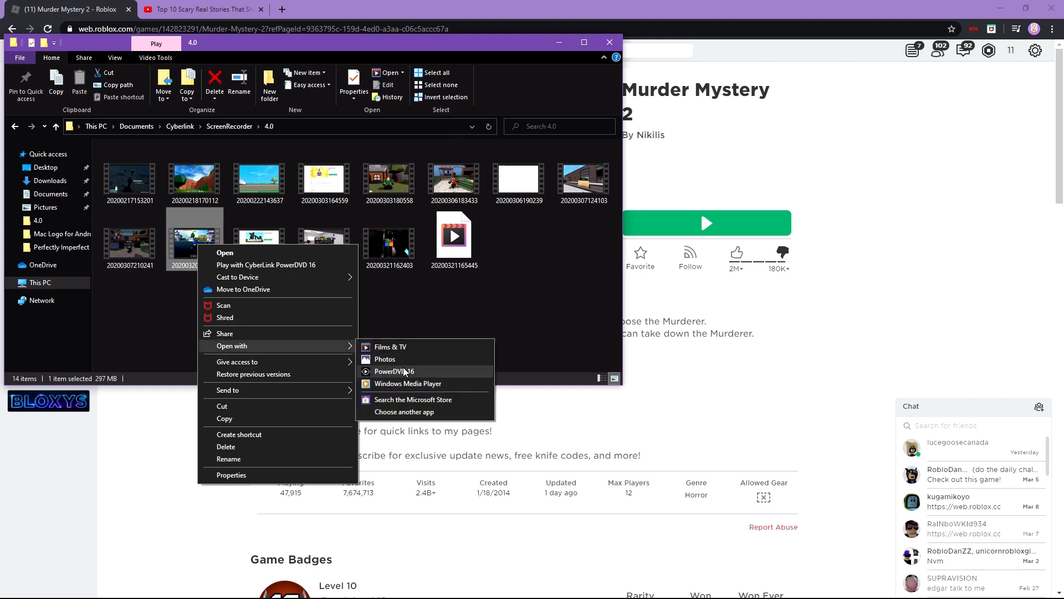
- Play the second bottom-row recording of the 4.0 folder in PowerDVD 16
{"action": "left_click", "coordinate": [393, 370]}
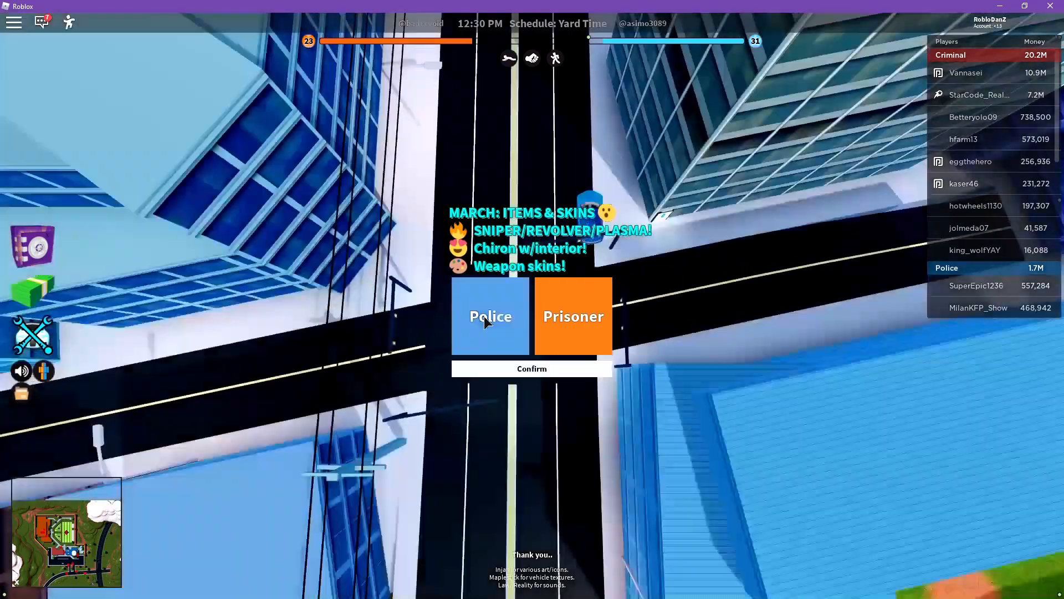
- Choose the Police team and spawn into the Jailbreak city
{"action": "left_click", "coordinate": [532, 370]}
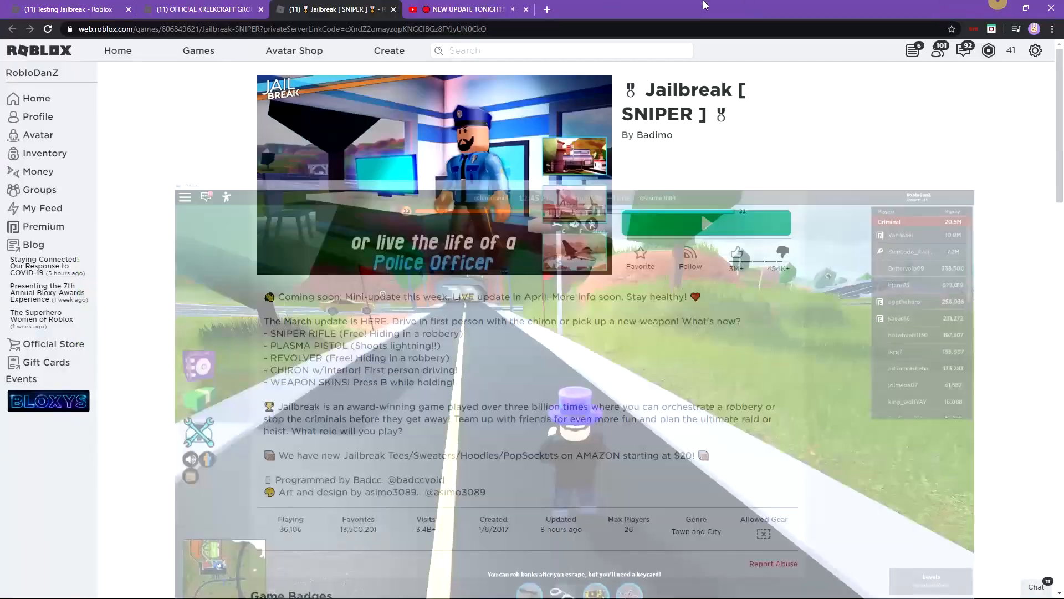
{"action": "left_click", "coordinate": [470, 9]}
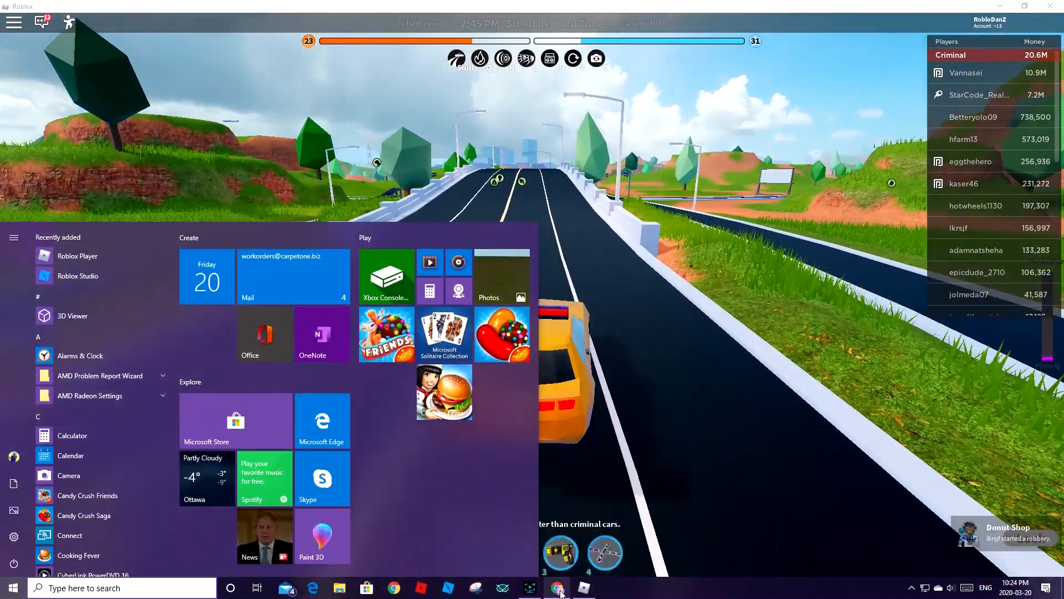
- Dismiss the Windows app list and return to driving on the highway
{"action": "left_click", "coordinate": [556, 585]}
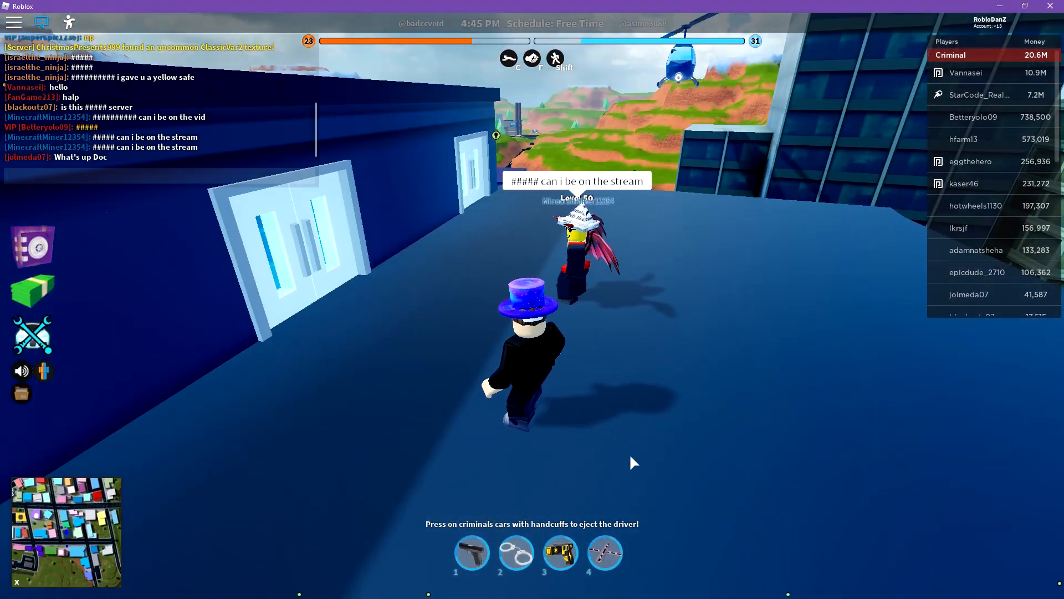
- Reach the building rooftop and write 'me tp' in the chat
{"action": "type", "text": "me tp"}
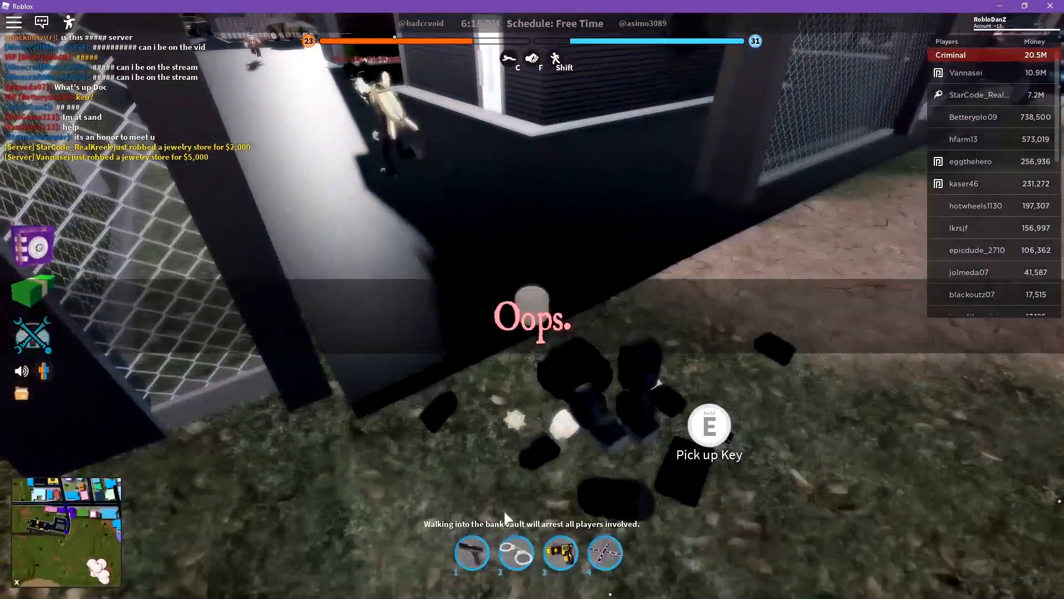
- Bring up the Windows app list after being knocked out by the prison fence
{"action": "left_click", "coordinate": [9, 587]}
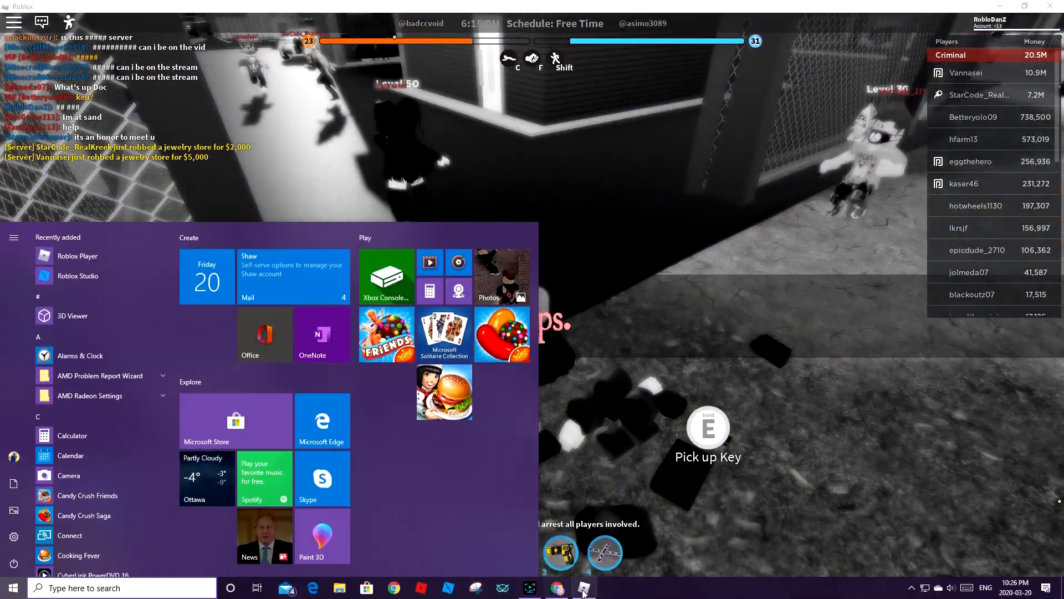
- Close the app list and leave the disconnected game via the Error 267 dialog
{"action": "left_click", "coordinate": [394, 587]}
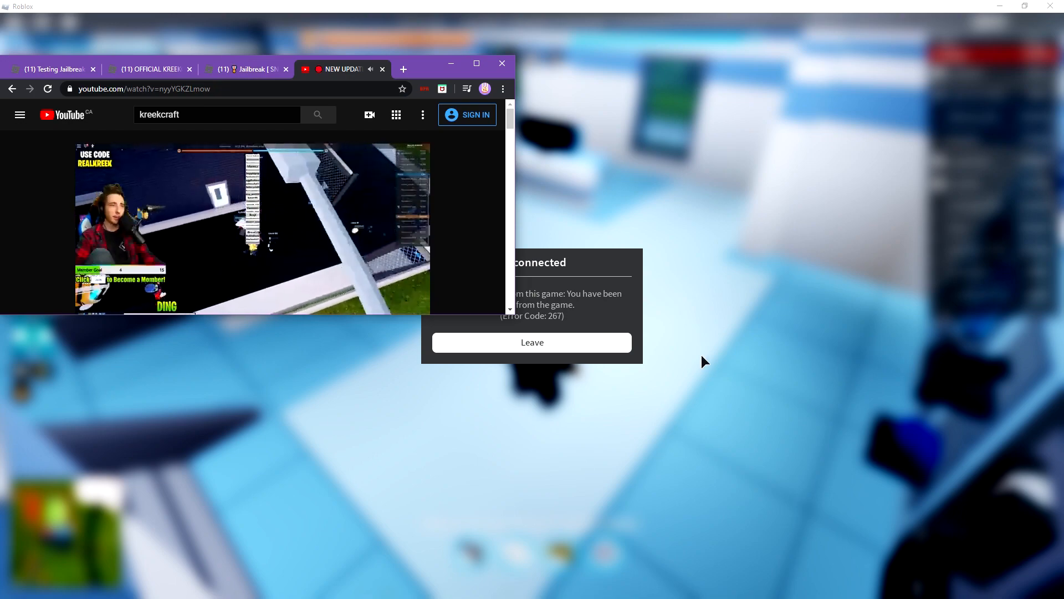
{"action": "left_click", "coordinate": [255, 69]}
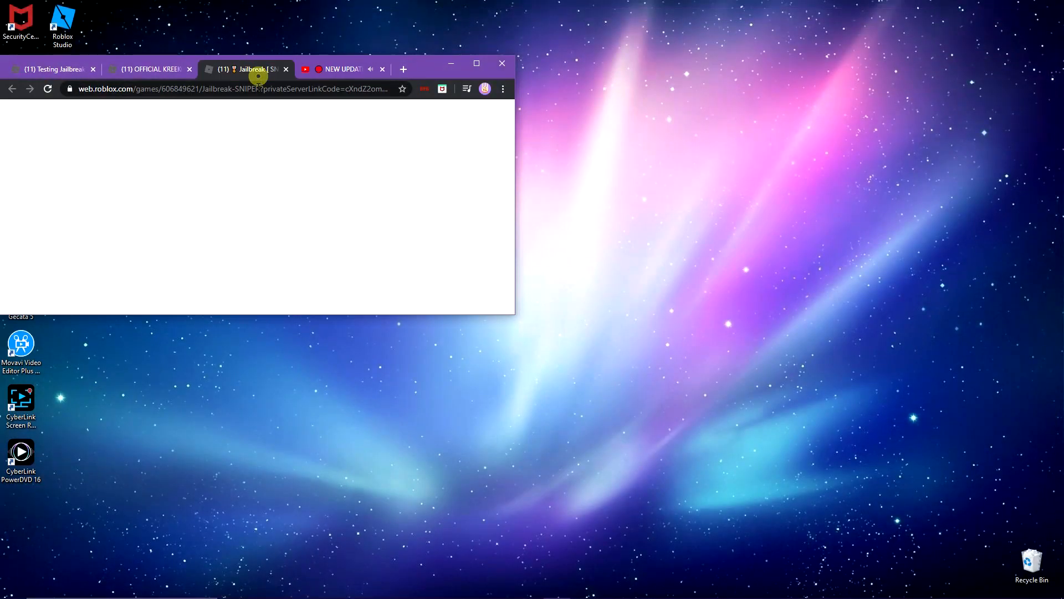